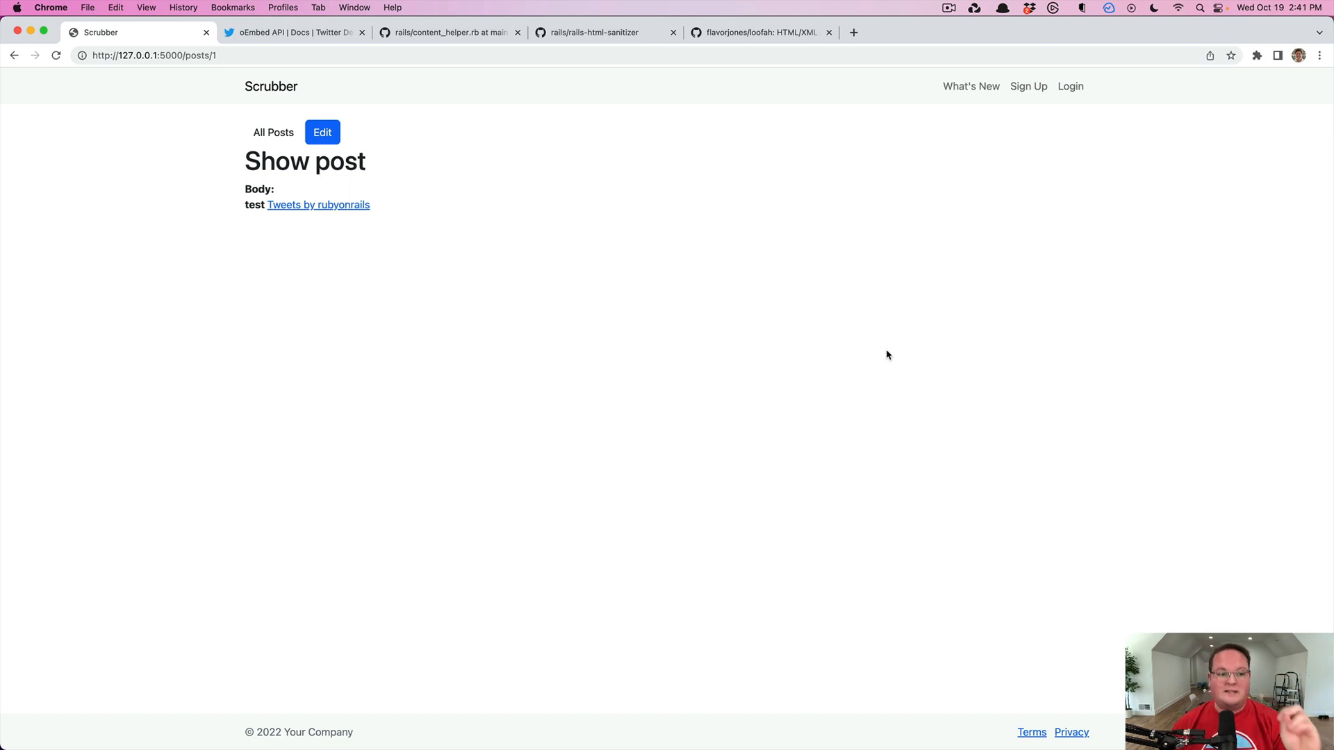
{"action": "mouse_move", "coordinate": [303, 192]}
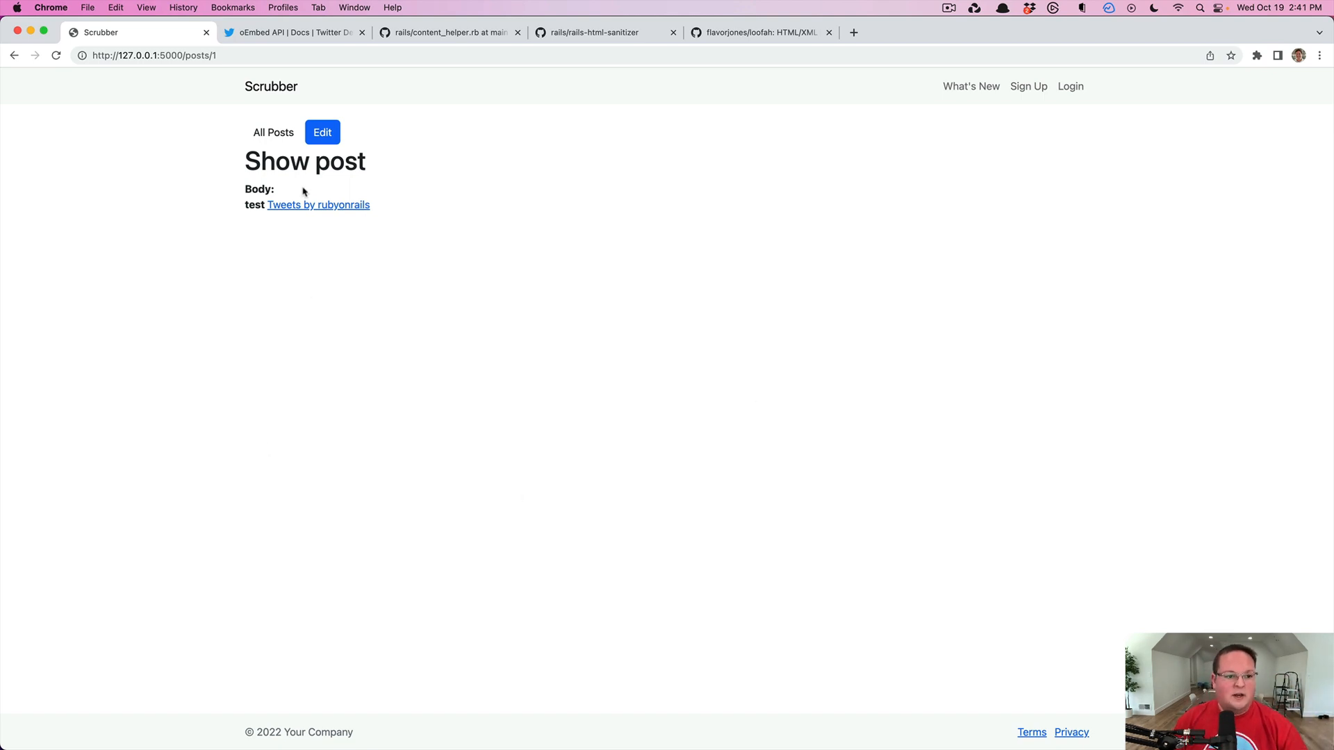
{"action": "mouse_move", "coordinate": [318, 205]}
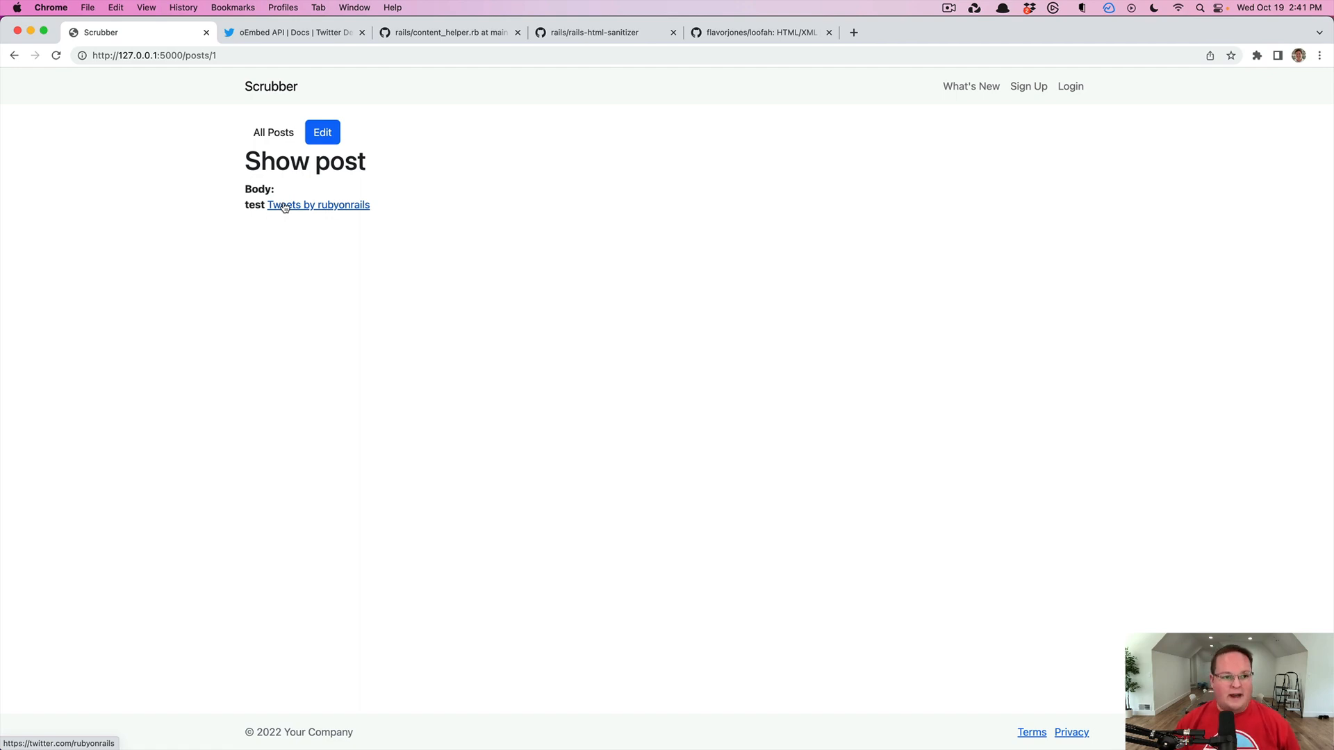
- Scroll the oEmbed API docs down to the example JSON response
{"action": "left_click", "coordinate": [294, 32]}
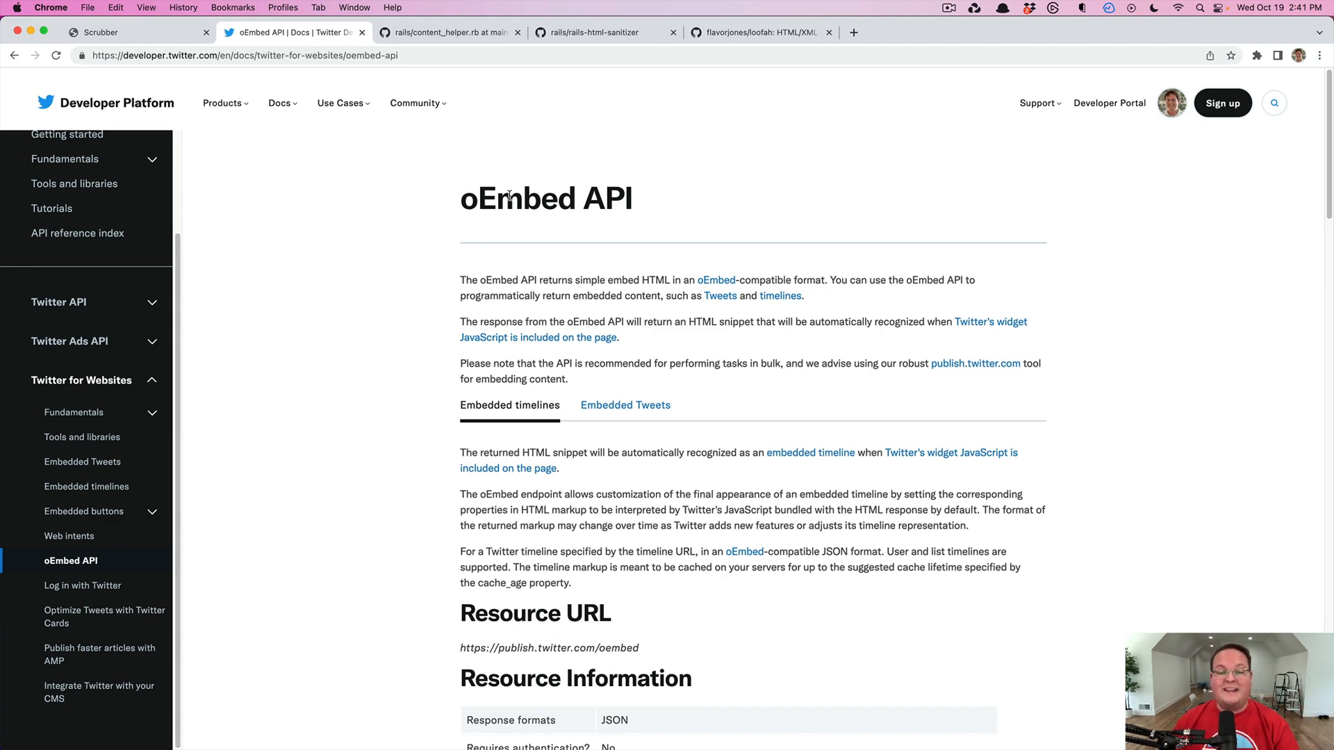
{"action": "scroll", "scroll_direction": "down", "scroll_amount": 3}
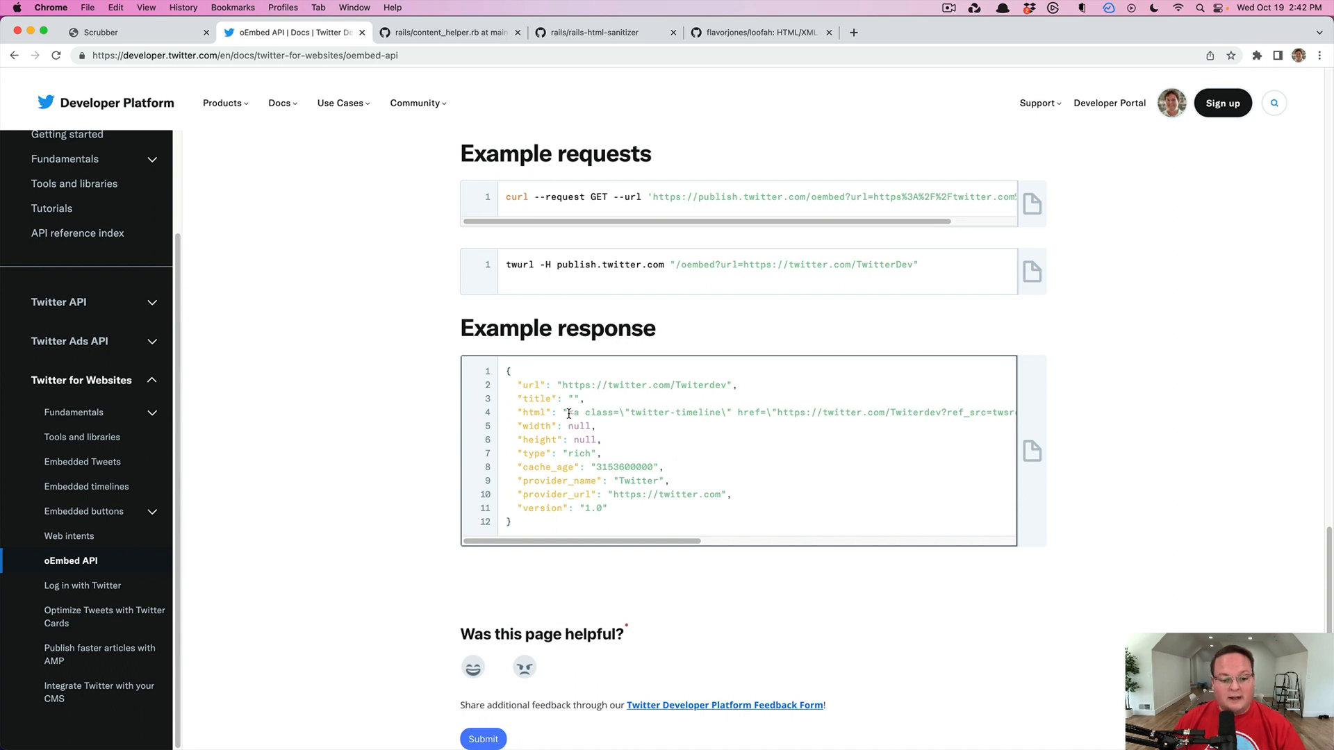
- Select the widgets.js script tag in the example html, then return to the Scrubber post tab
{"action": "left_click_drag", "start_coordinate": [568, 413], "coordinate": [774, 413]}
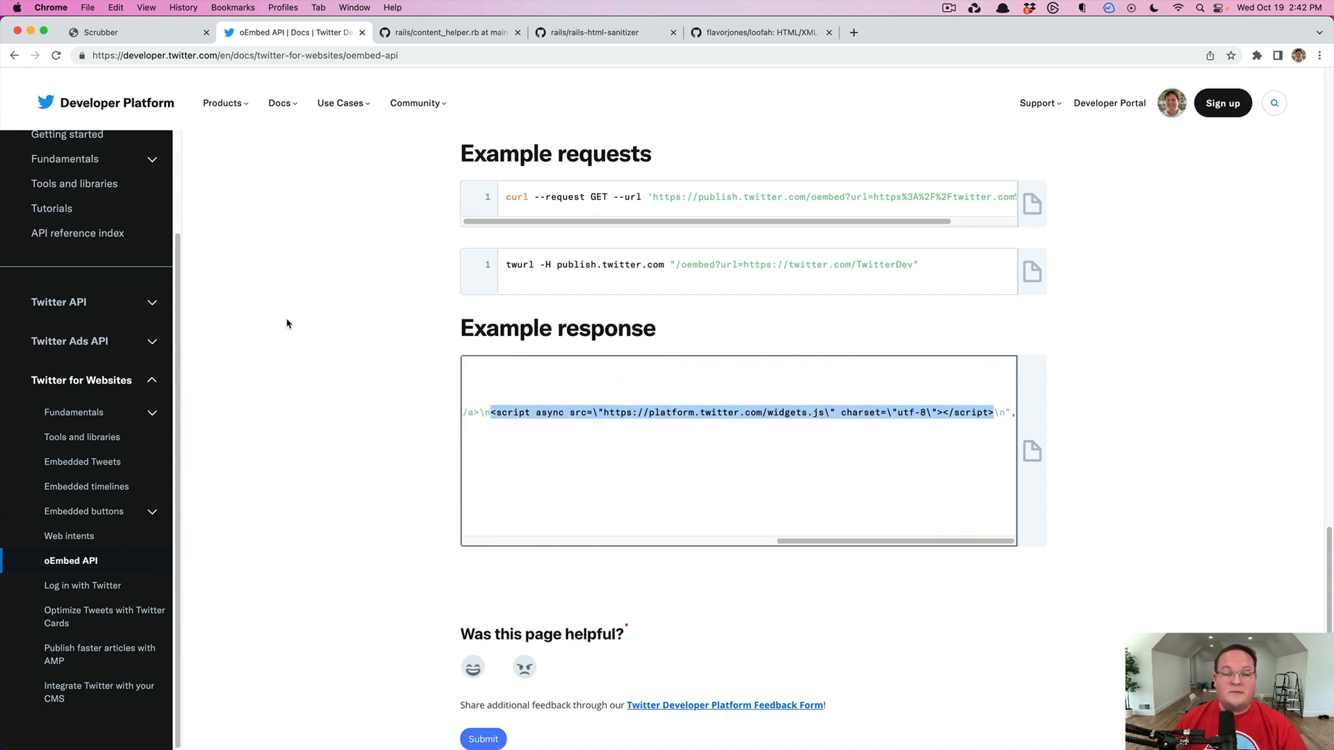
{"action": "left_click", "coordinate": [100, 33]}
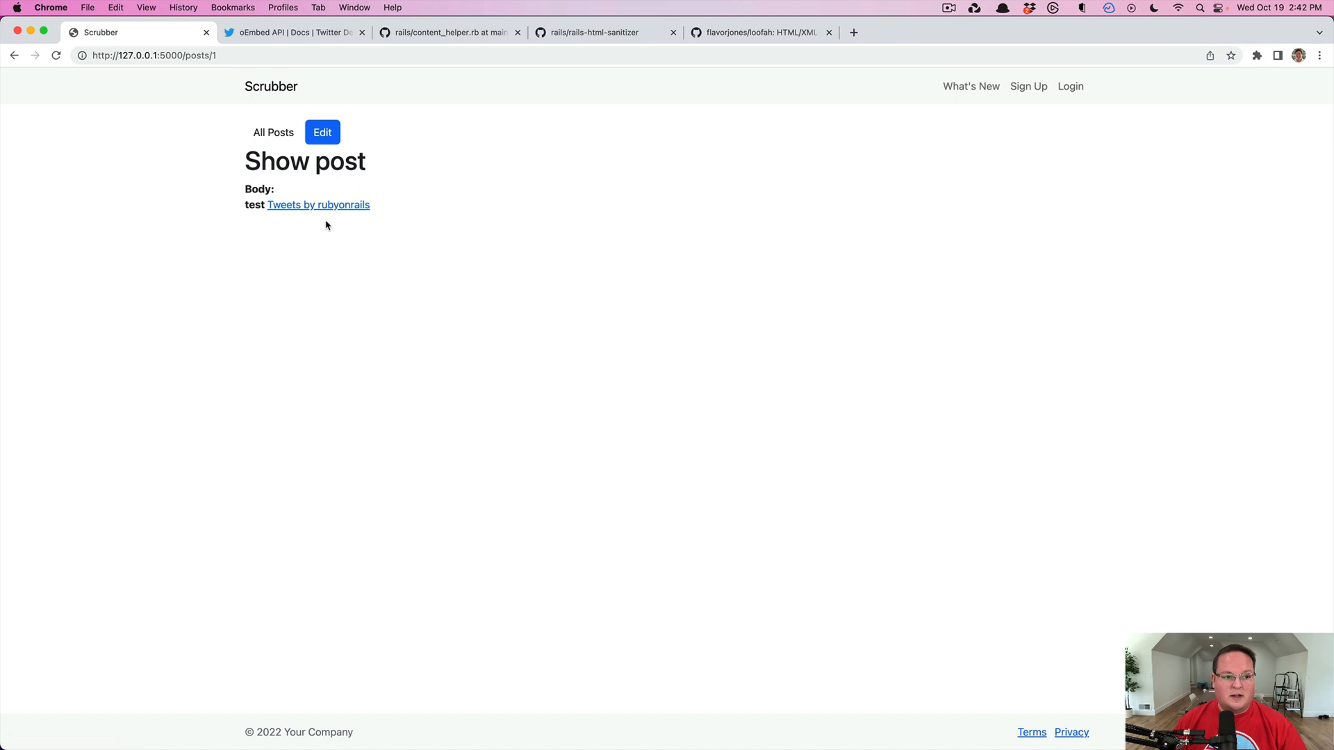
{"action": "mouse_move", "coordinate": [287, 232]}
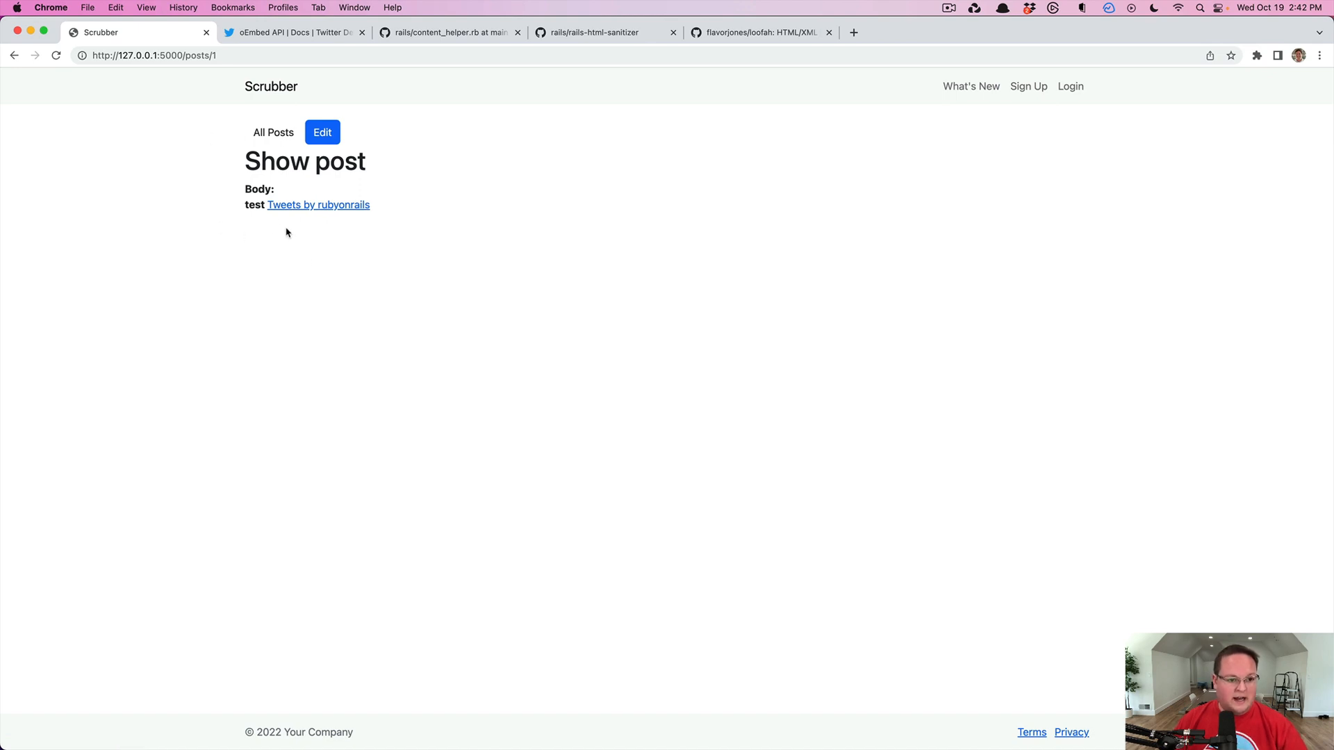